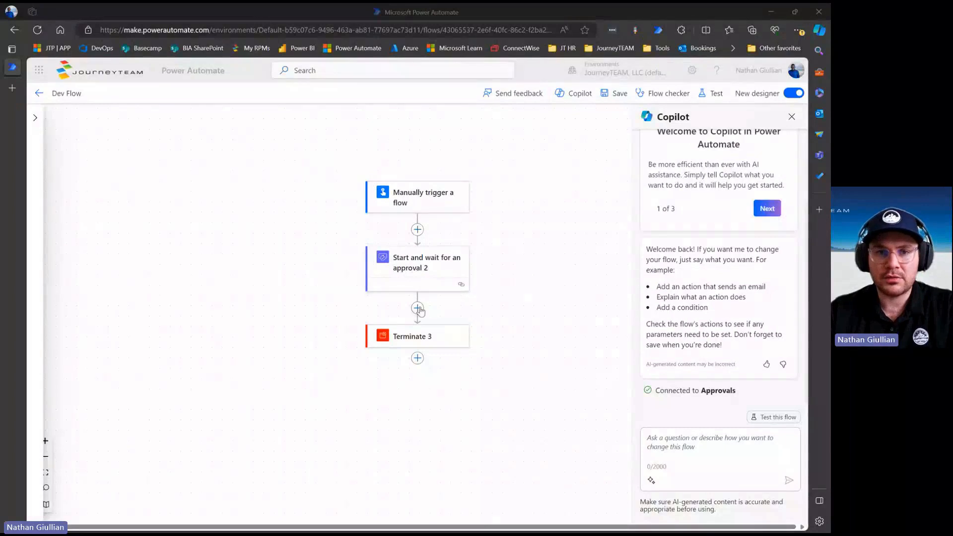
# Step: Insert a Compose action between 'Start and wait for an approval 2' and 'Terminate 3'
pyautogui.click(417, 308)
pyautogui.write('compose')
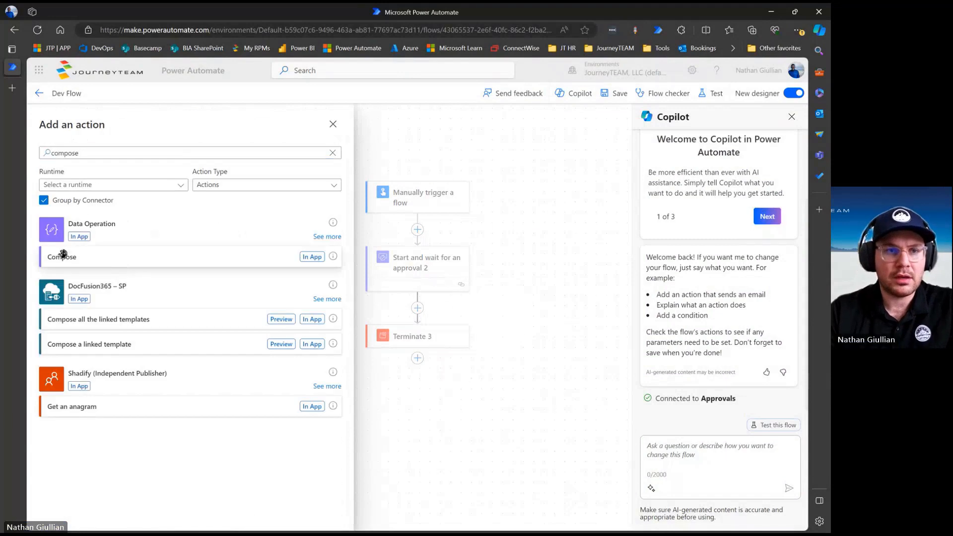
pyautogui.click(61, 257)
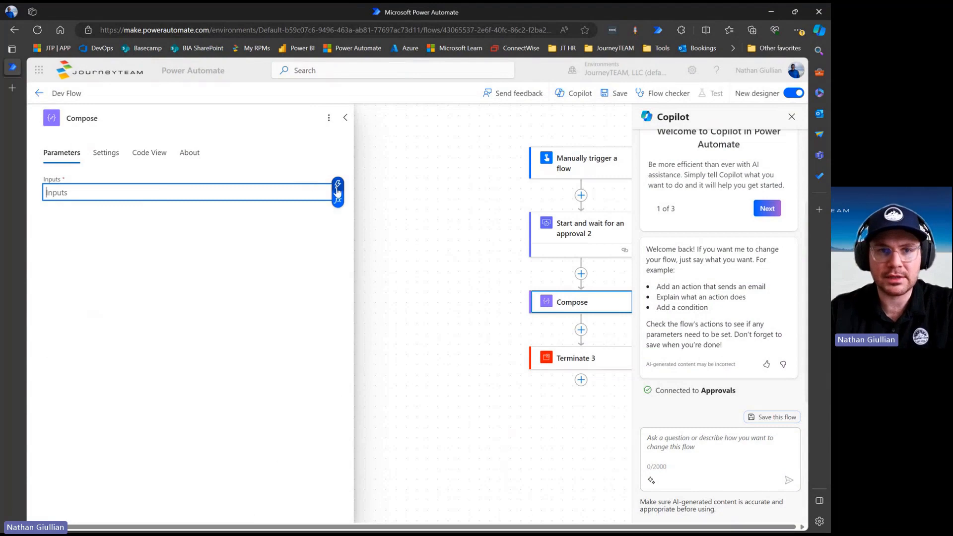
# Step: Set the Compose Inputs to the approval's Response summary dynamic value and begin adding the next action
pyautogui.click(337, 186)
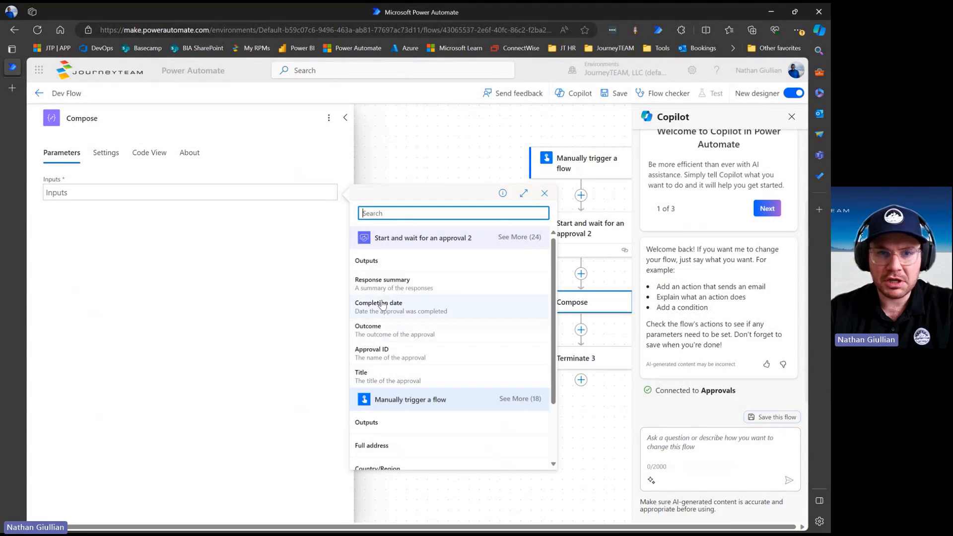
pyautogui.click(383, 283)
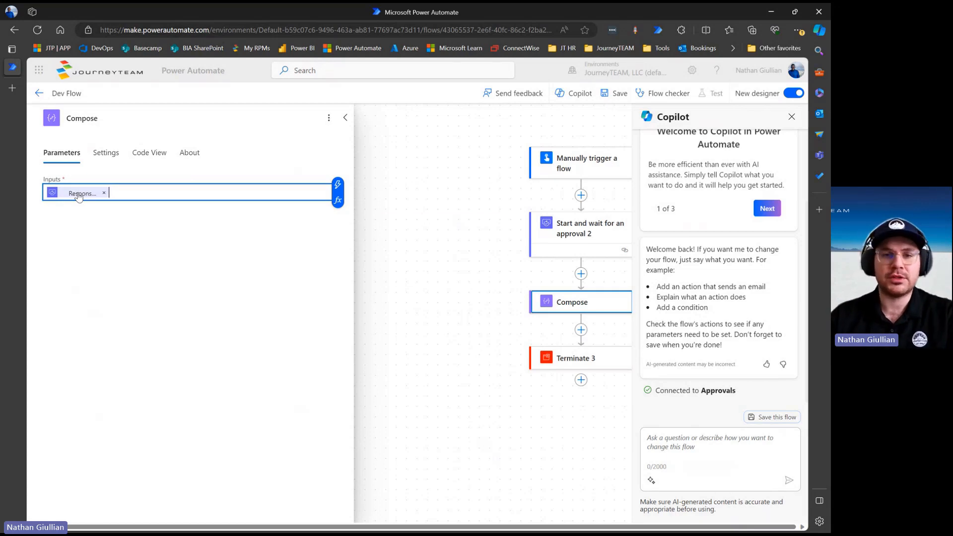
pyautogui.click(183, 118)
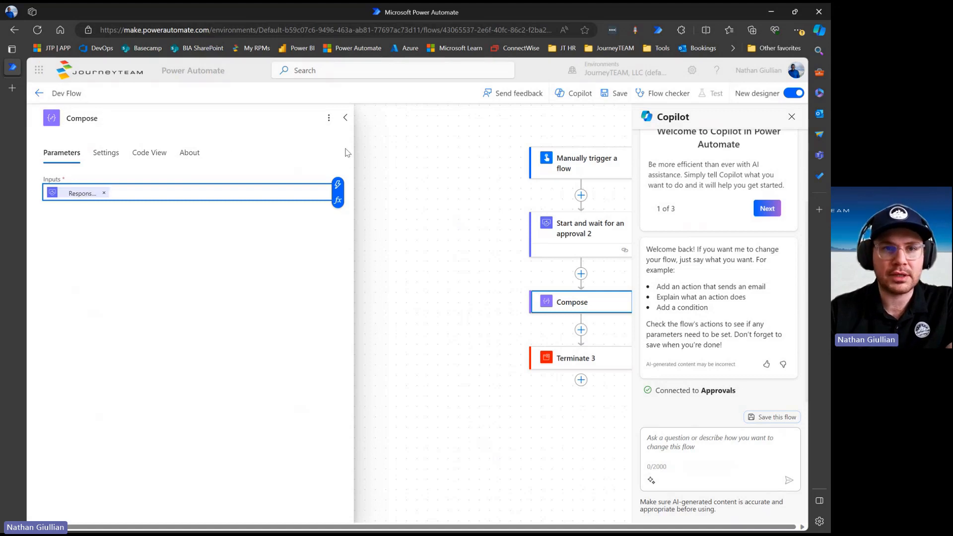
pyautogui.click(346, 117)
pyautogui.write('parse json')
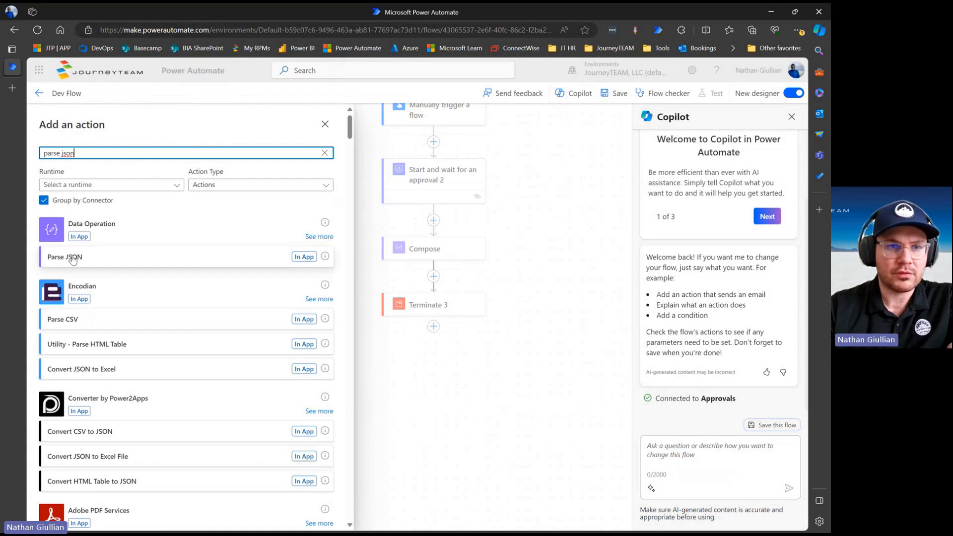
# Step: Insert a Data Operation Parse JSON action after Compose, leaving content and schema unfilled
pyautogui.click(64, 256)
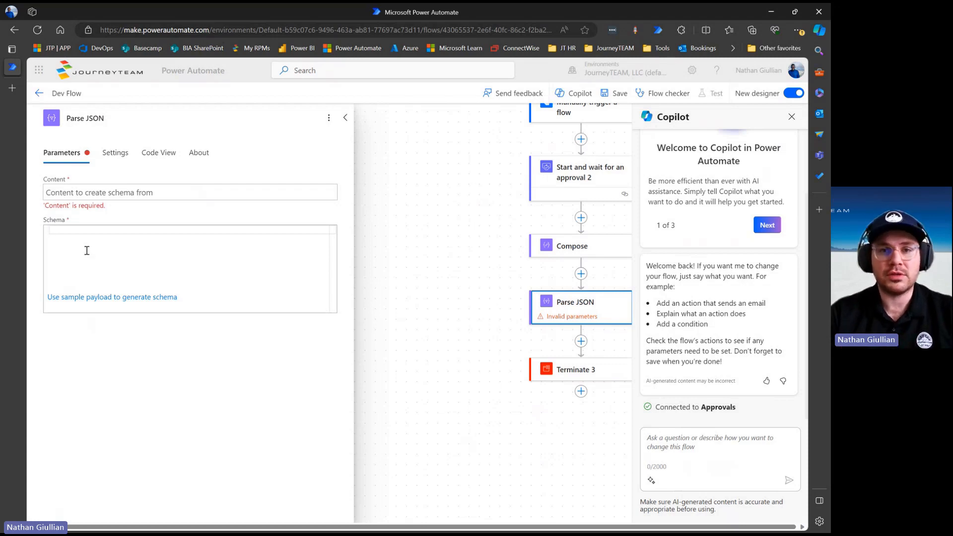
# Step: Reopen the Compose card's Parameters panel showing its Response summary input
pyautogui.click(572, 245)
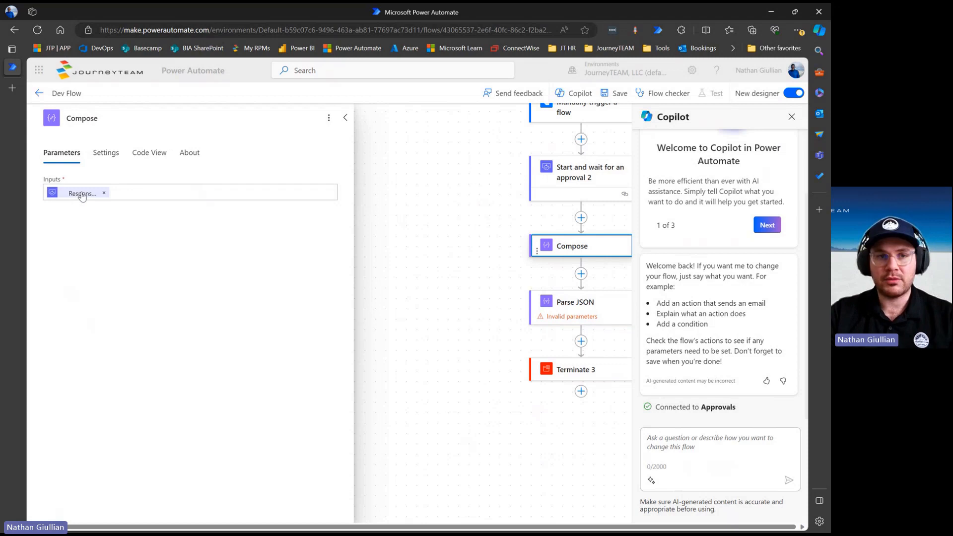
pyautogui.moveTo(126, 198)
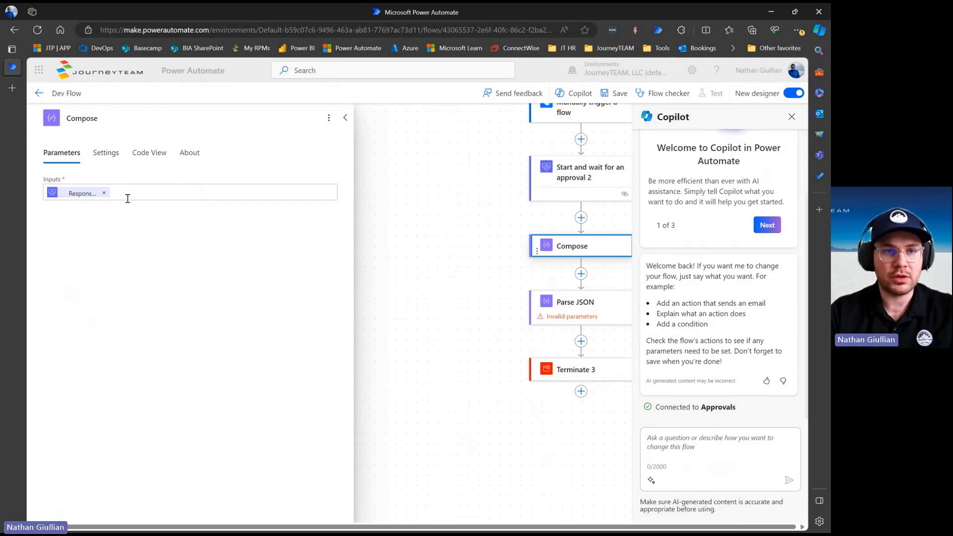